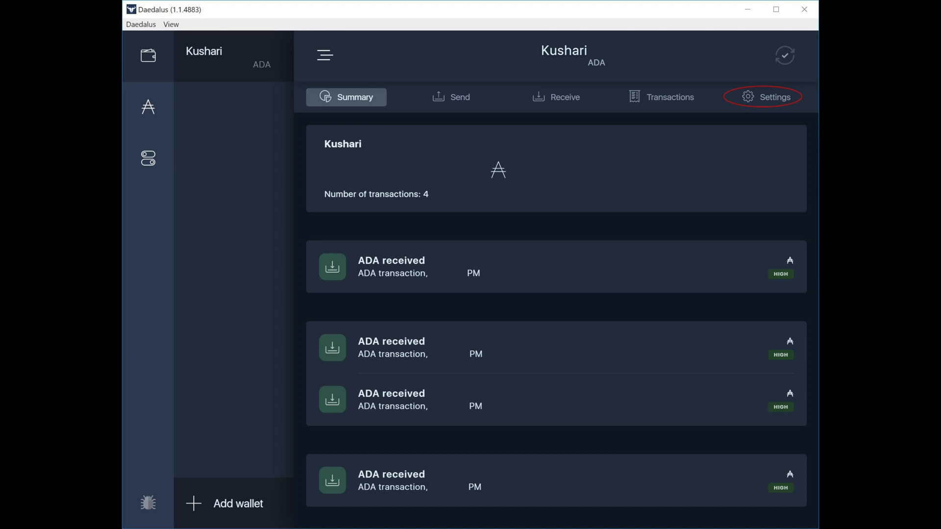
From the Kushari wallet's Settings, start Delete wallet to bring up its confirmation dialog
click(775, 97)
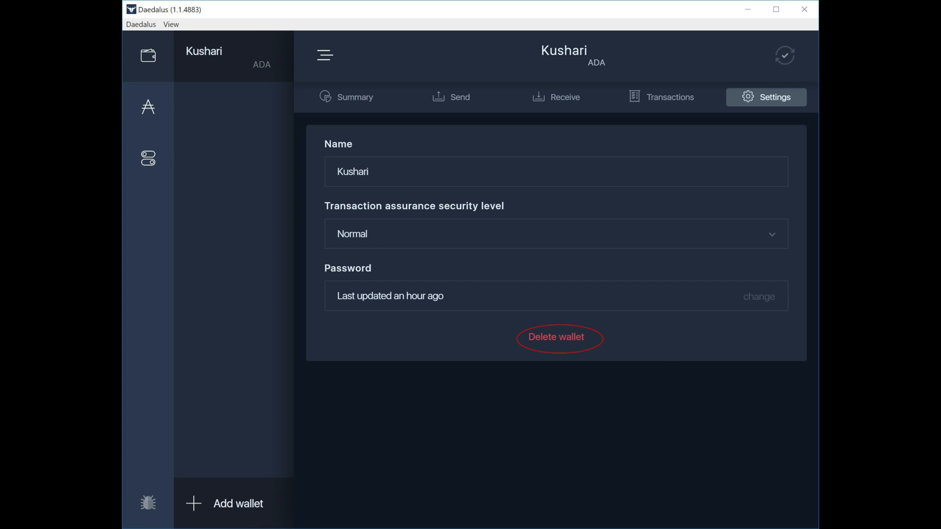
click(554, 336)
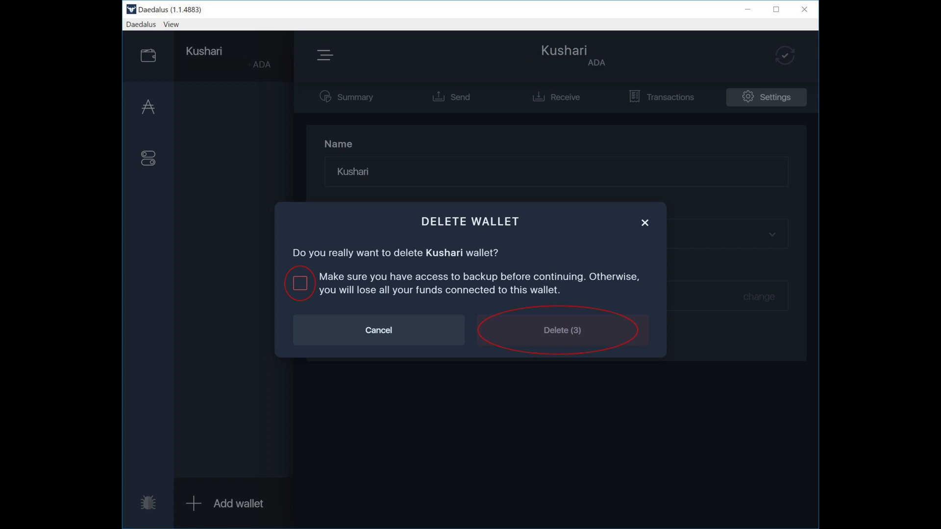